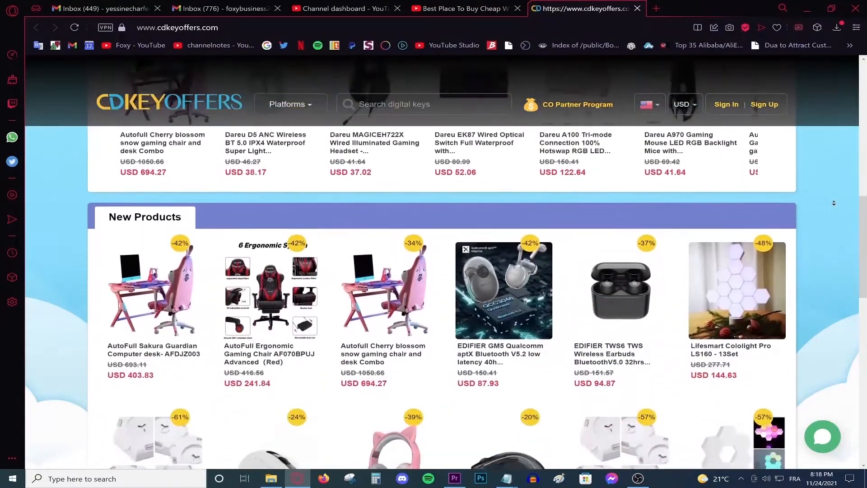
Step: Activate Windows with the entered product key and dismiss the confirmation
{"action": "scroll", "scroll_direction": "down", "scroll_amount": 3}
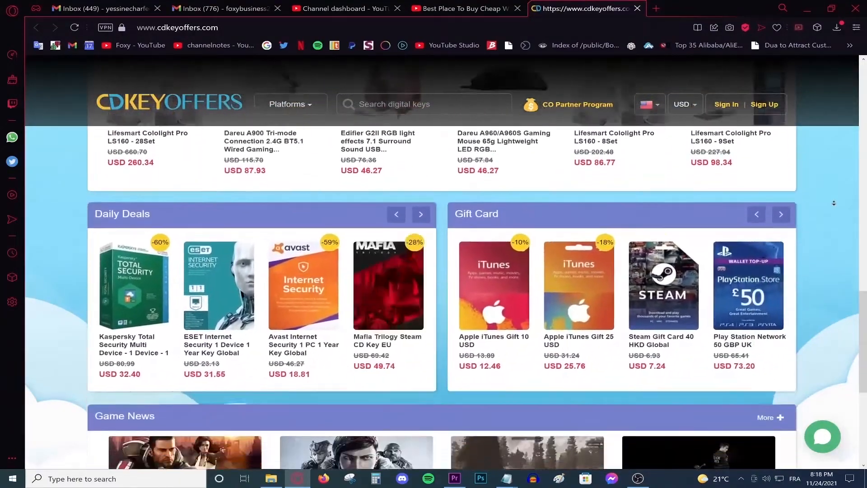
{"action": "scroll", "scroll_direction": "down", "scroll_amount": 3}
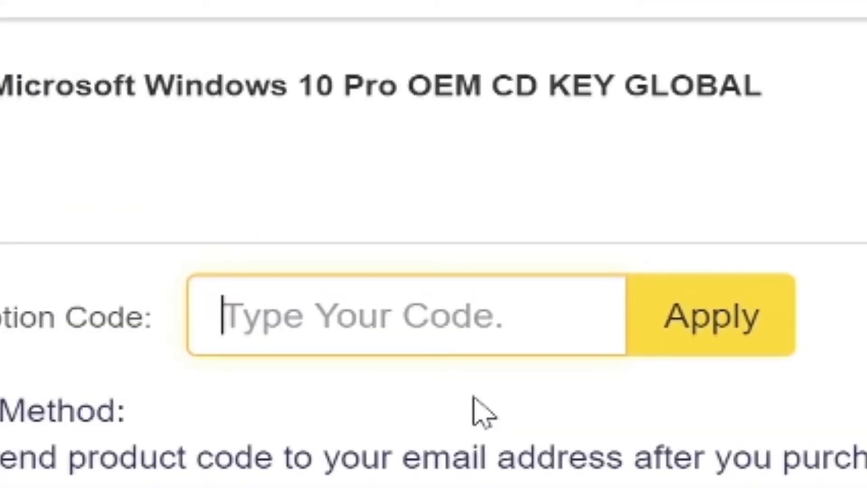
{"action": "type", "text": "Foxy"}
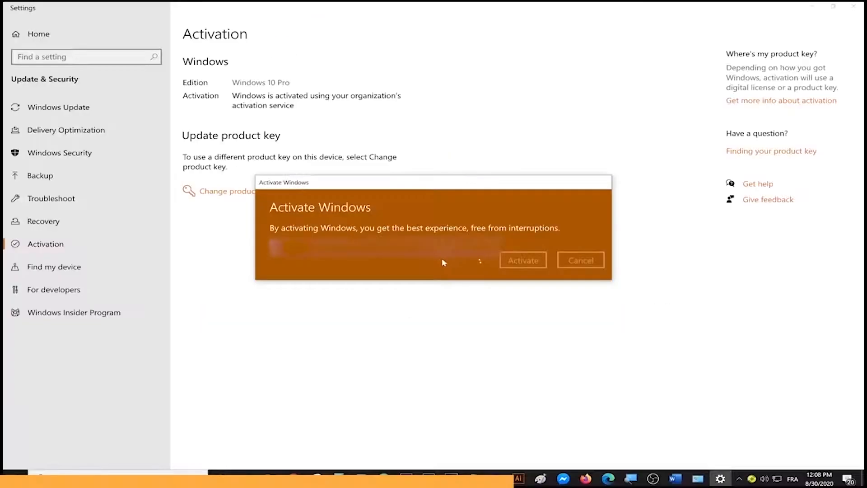
{"action": "left_click", "coordinate": [522, 260]}
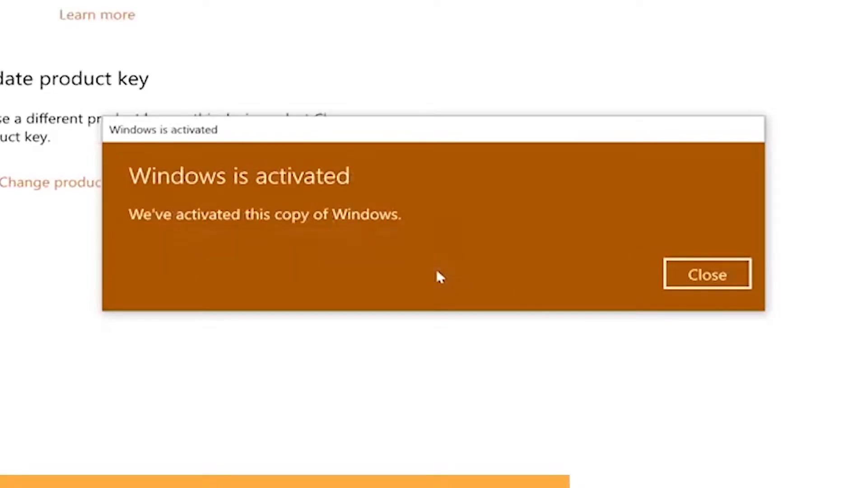
{"action": "left_click", "coordinate": [707, 274]}
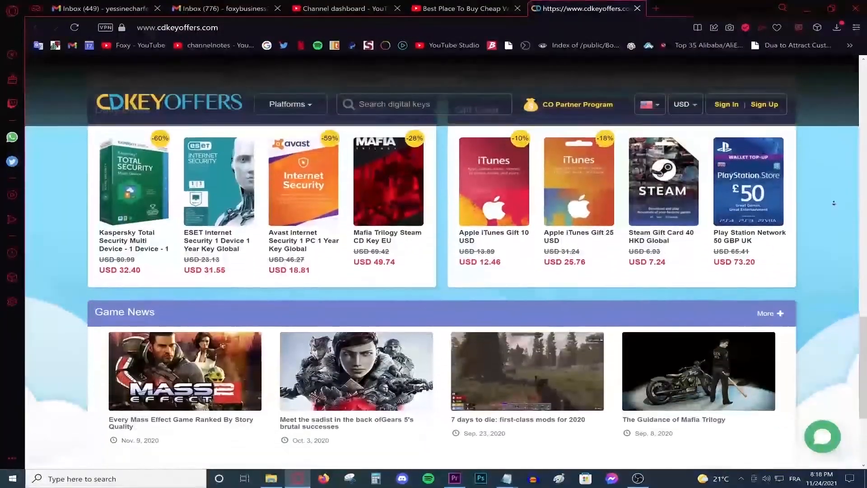
{"action": "scroll", "scroll_direction": "down", "scroll_amount": 3}
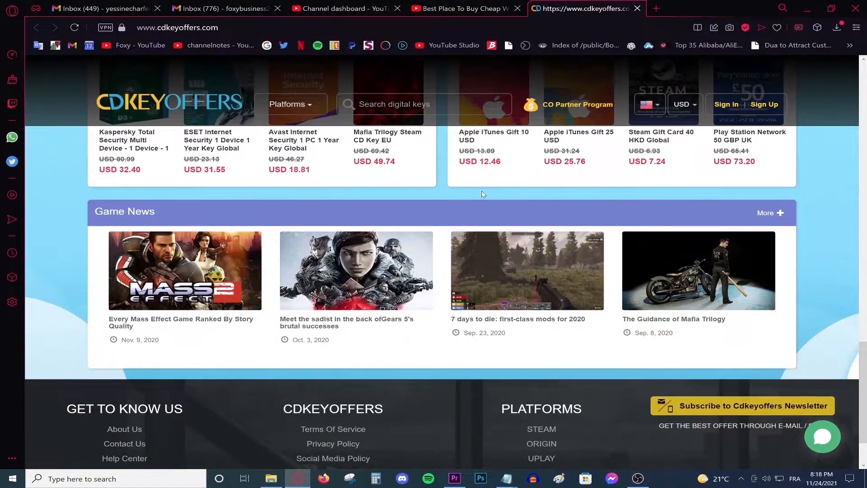
{"action": "left_click", "coordinate": [270, 483]}
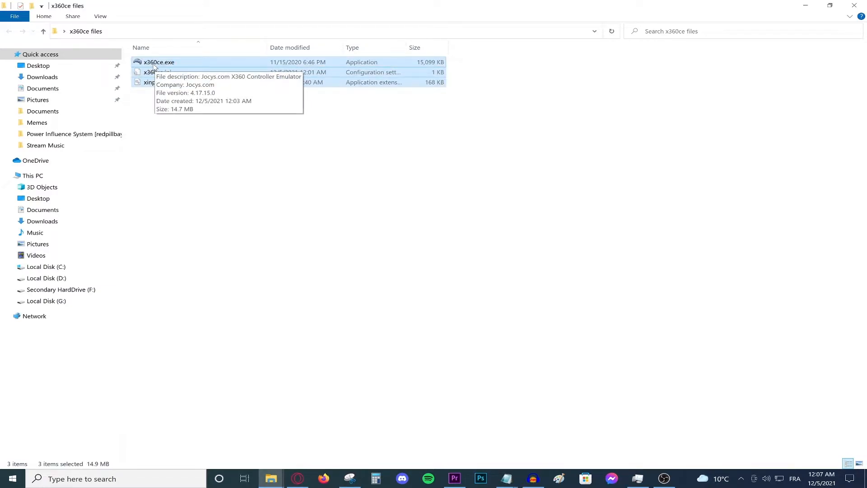
{"action": "mouse_move", "coordinate": [174, 66]}
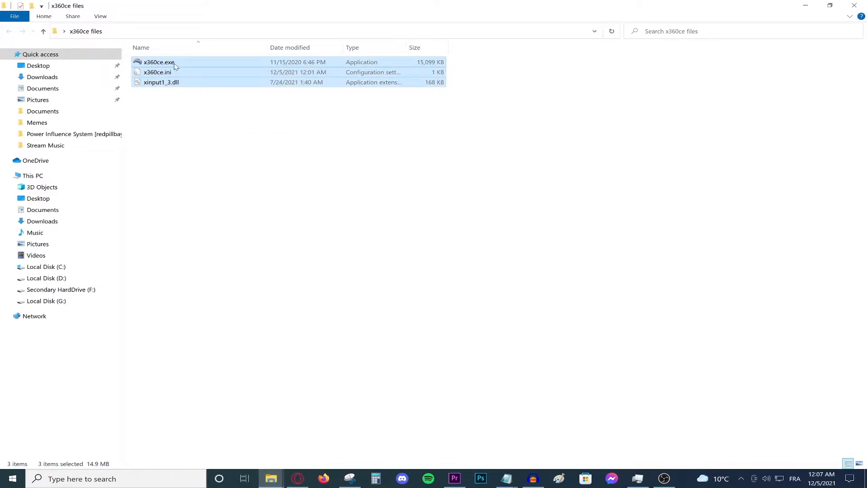
Step: Select only x360ce.exe among the files in the emulator's folder
{"action": "left_click", "coordinate": [159, 61]}
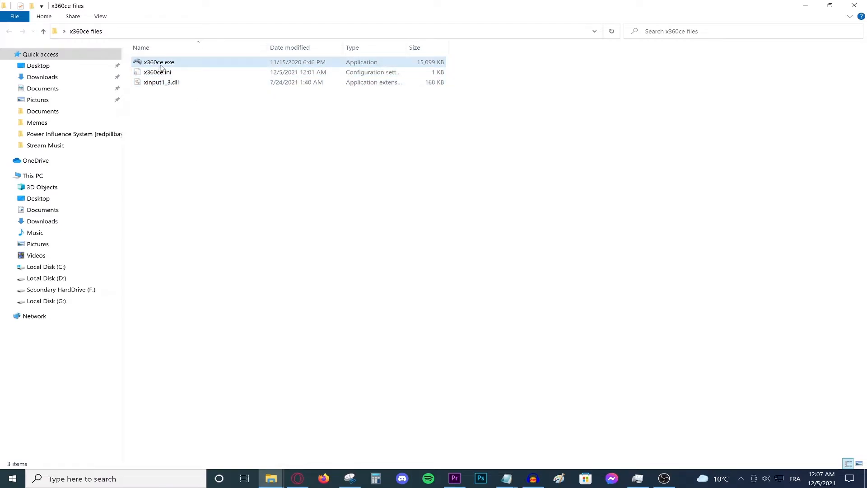
{"action": "left_click", "coordinate": [207, 111]}
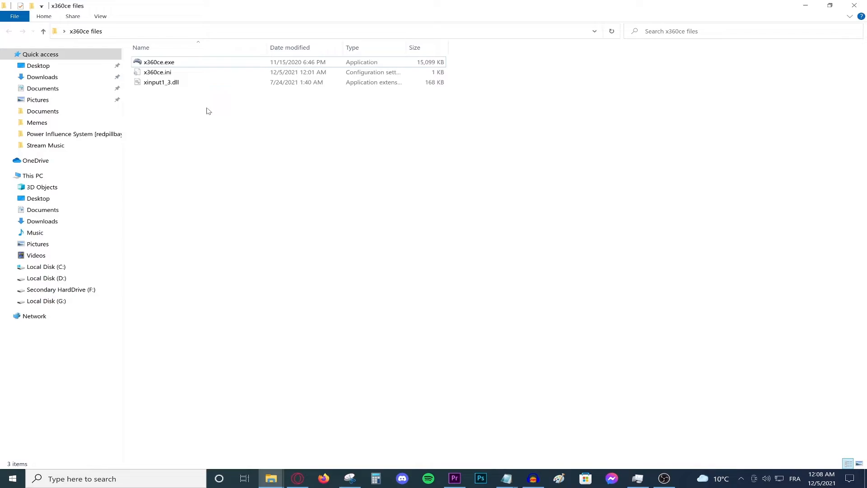
{"action": "key", "text": "ctrl+a"}
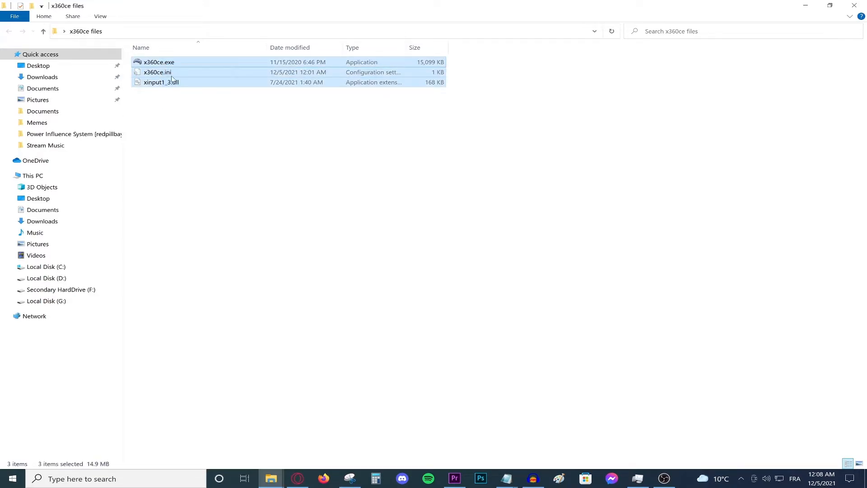
{"action": "left_click", "coordinate": [215, 139]}
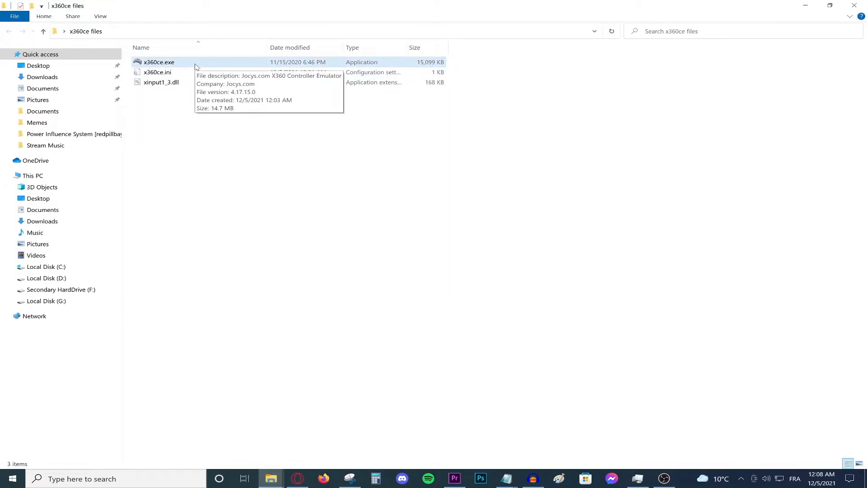
Step: Launch x360ce, centre its window, and start recording a Controller 1 button mapping
{"action": "double_click", "coordinate": [158, 62]}
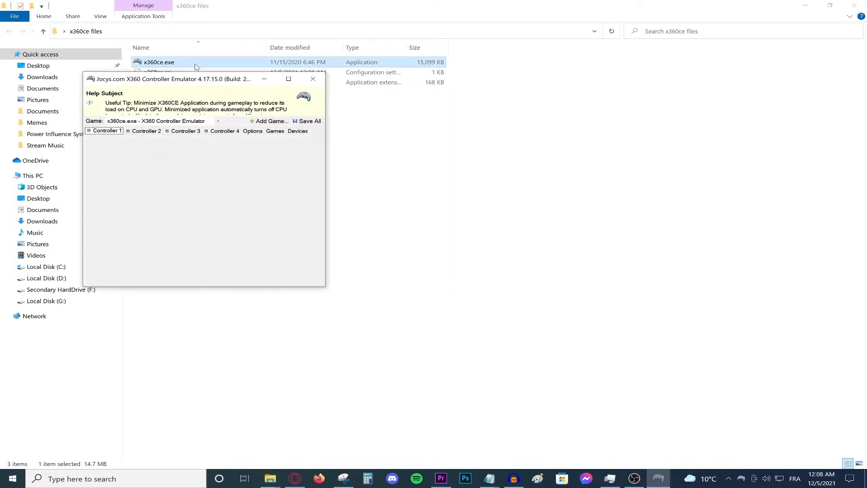
{"action": "left_click", "coordinate": [104, 131]}
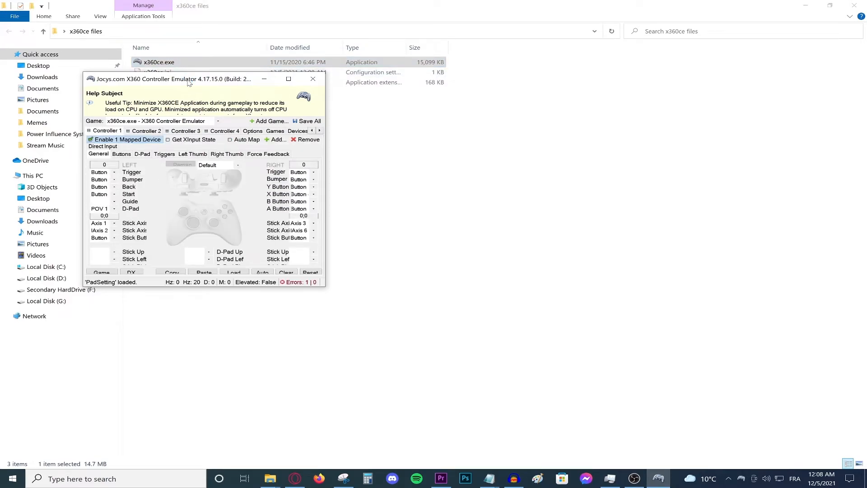
{"action": "left_click_drag", "start_coordinate": [188, 78], "coordinate": [373, 120]}
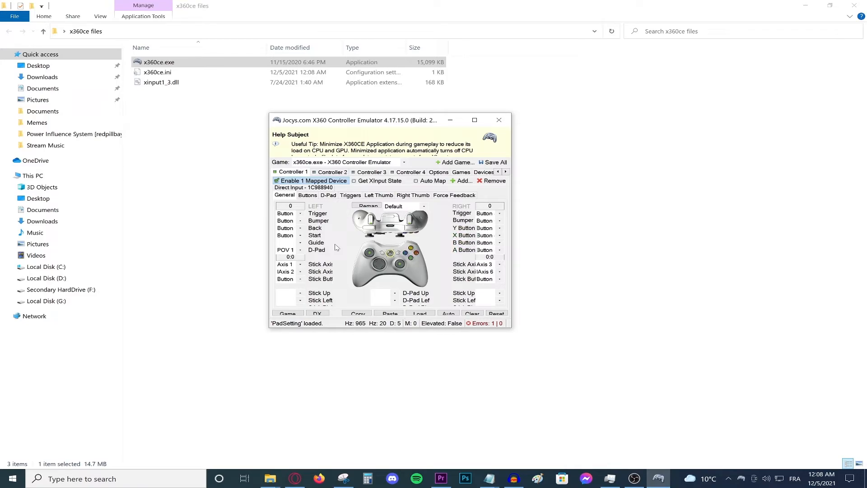
{"action": "left_click", "coordinate": [366, 206]}
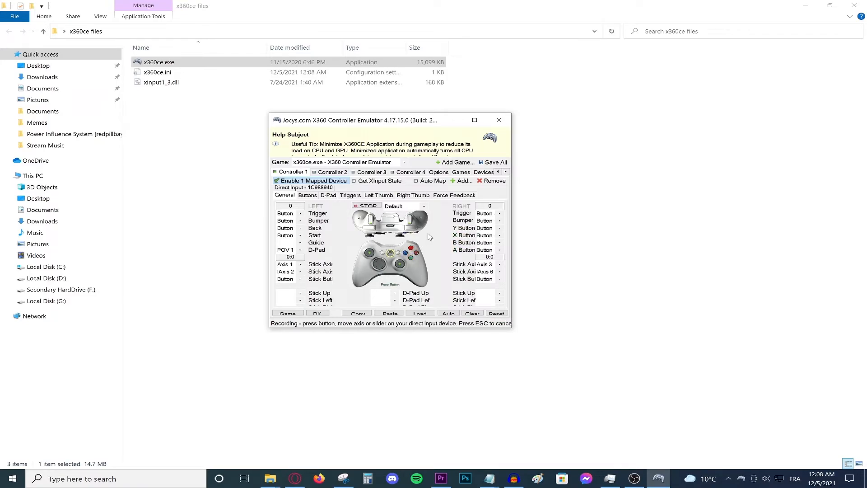